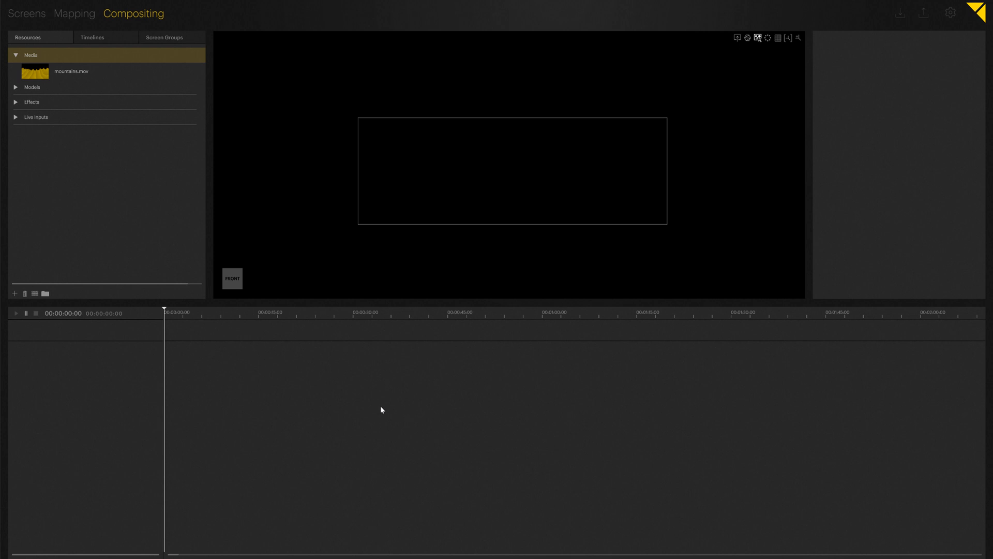
mouse_move(410, 416)
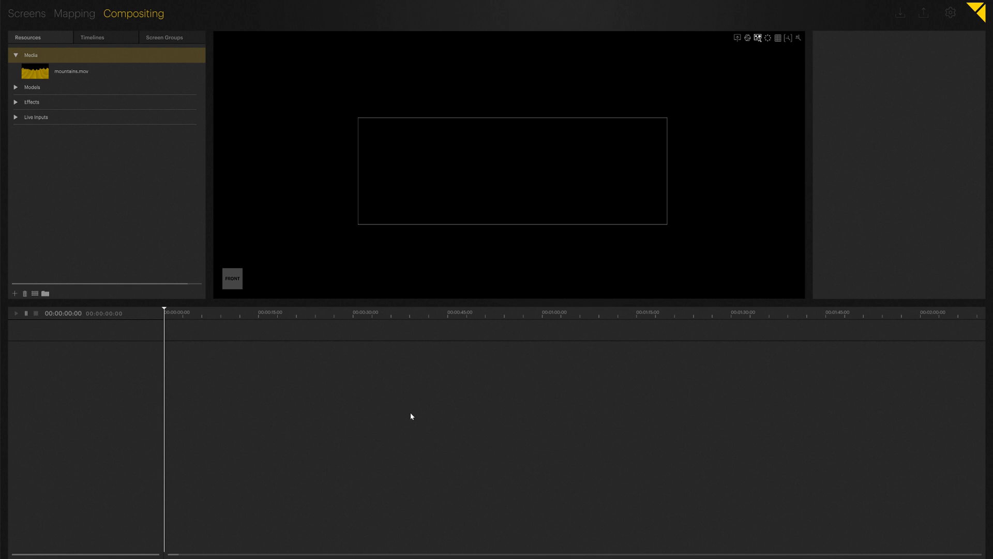
Step: Import every image and video from the Content folder, including tunnel, server, pink and orange files
click(133, 12)
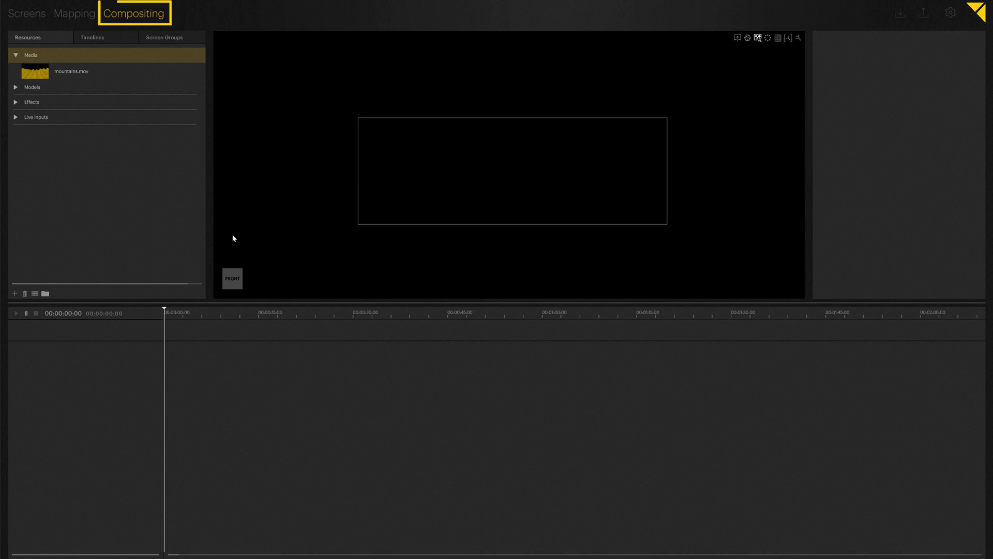
mouse_move(256, 229)
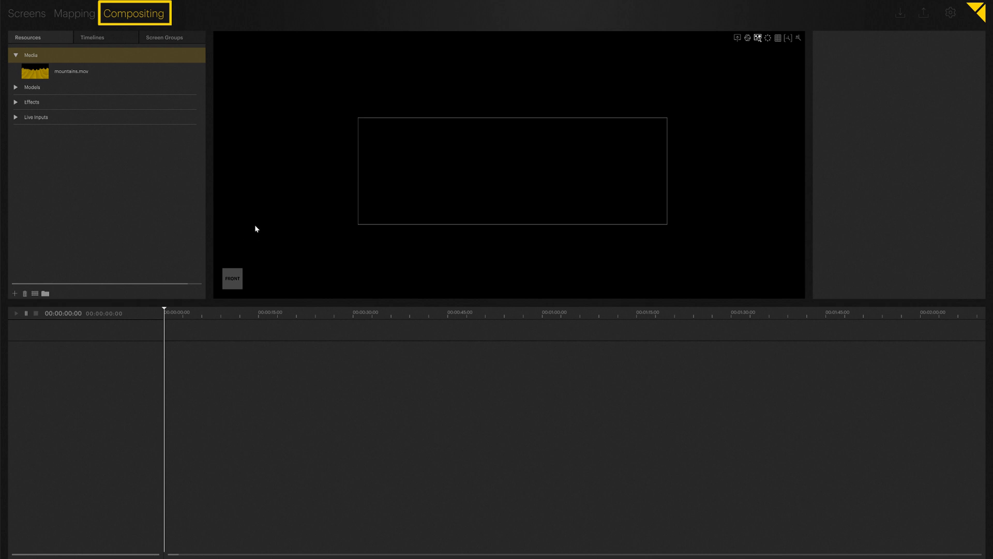
mouse_move(233, 212)
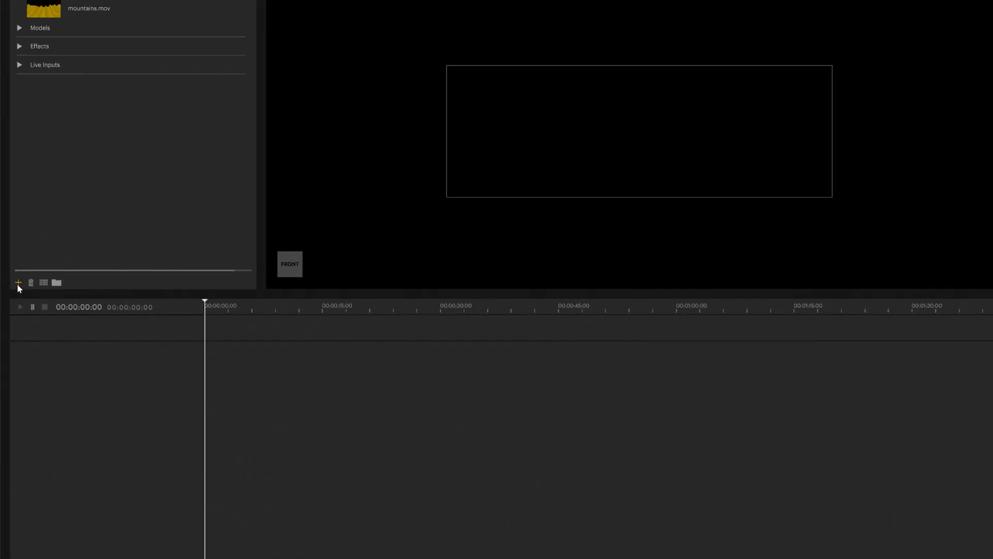
click(17, 283)
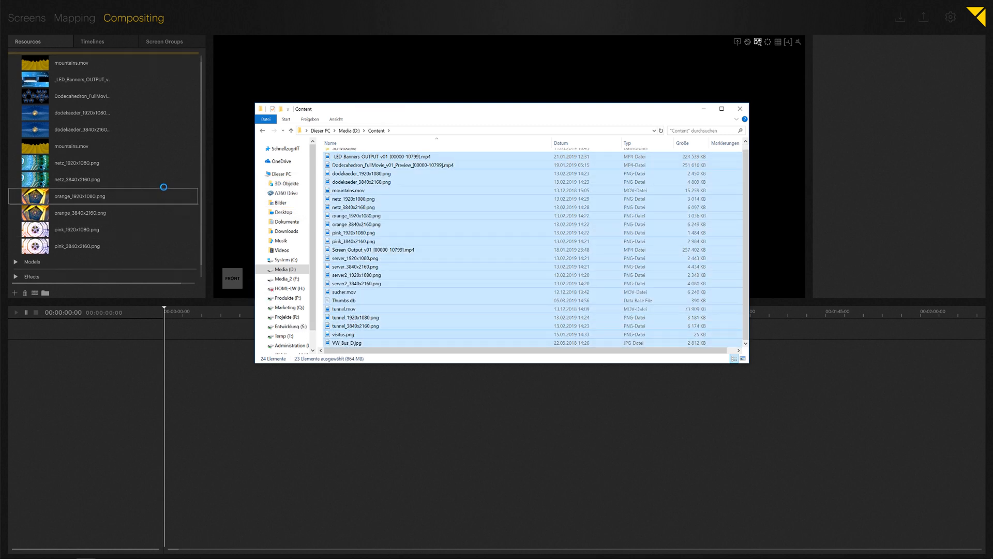
scroll(down, 3)
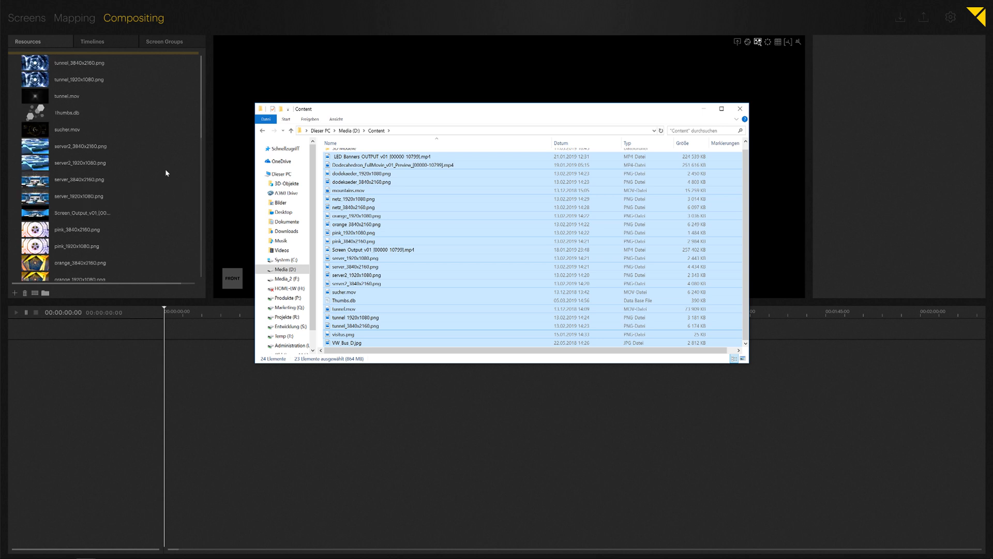
click(740, 108)
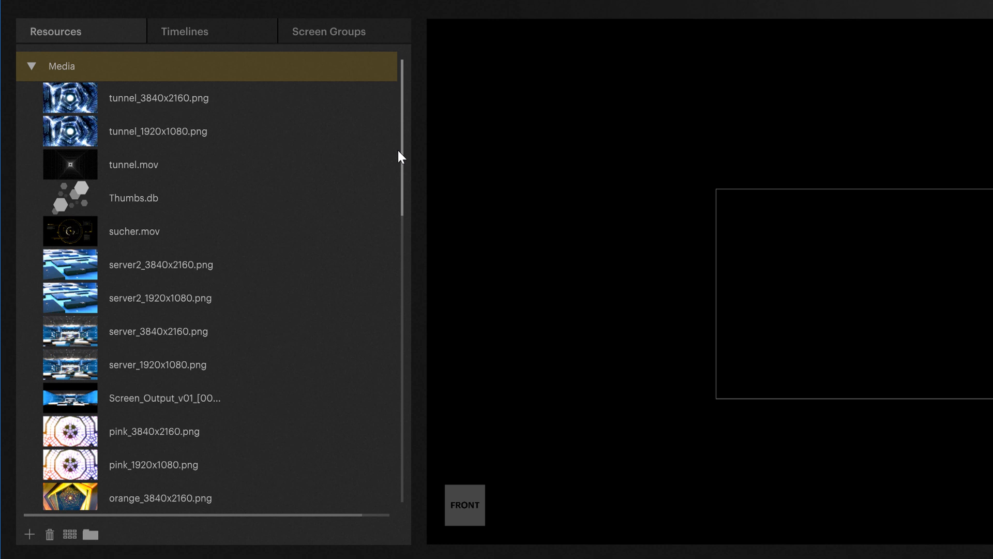
Step: Collapse and re-expand Media, then display its resources as a thumbnail matrix
click(30, 66)
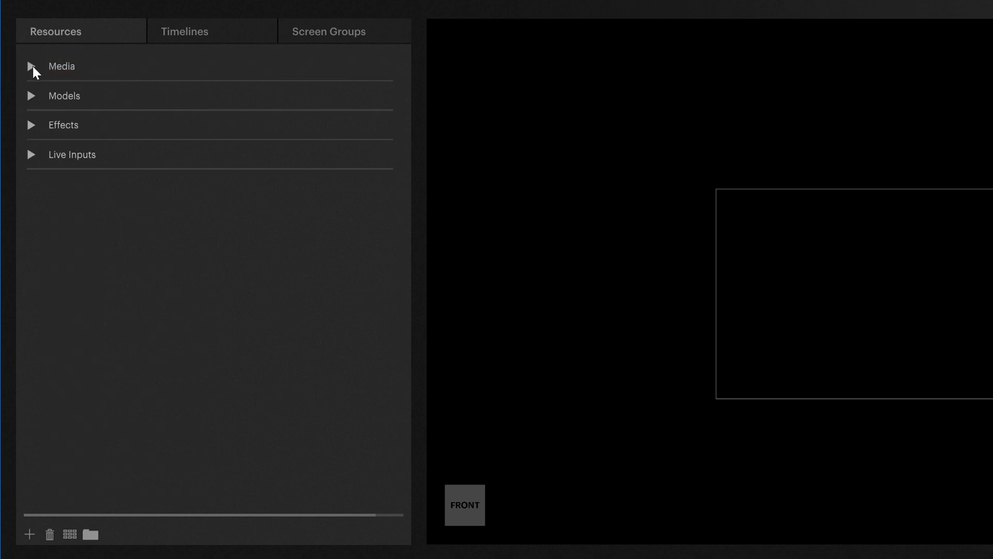
click(31, 66)
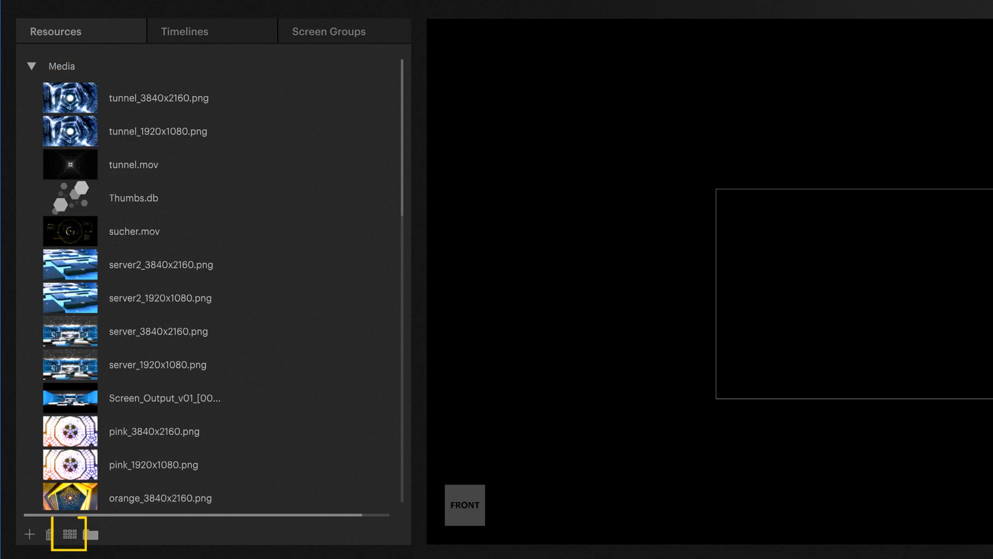
click(69, 533)
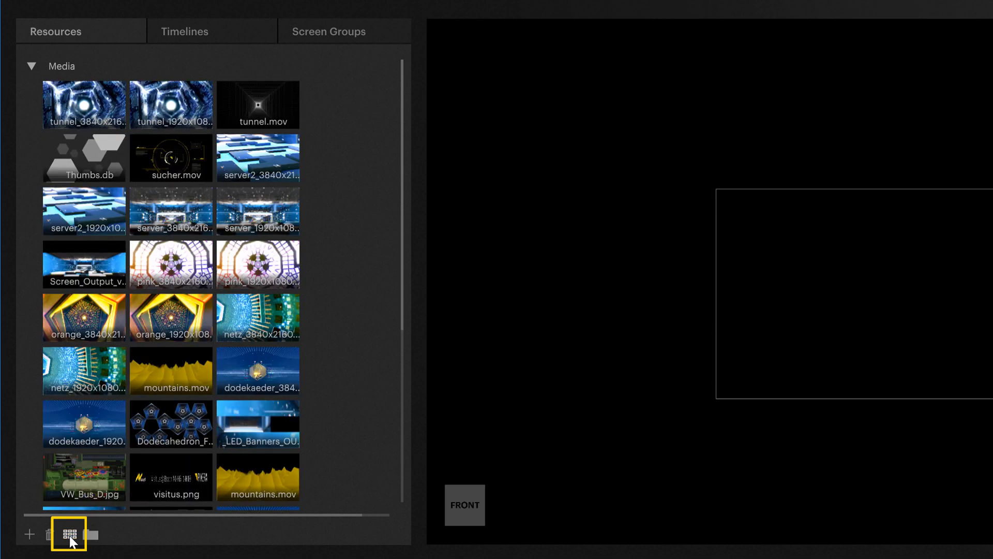
click(67, 534)
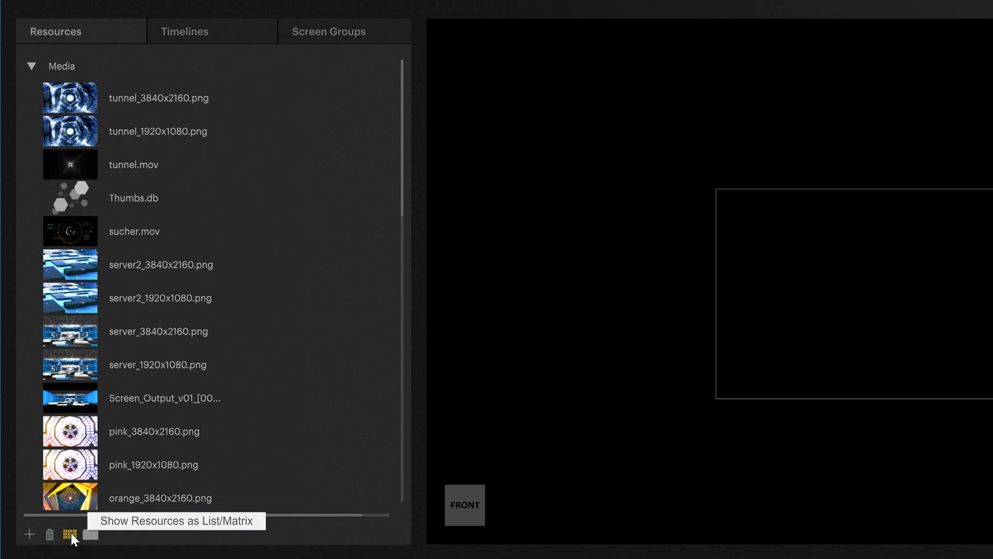
click(71, 534)
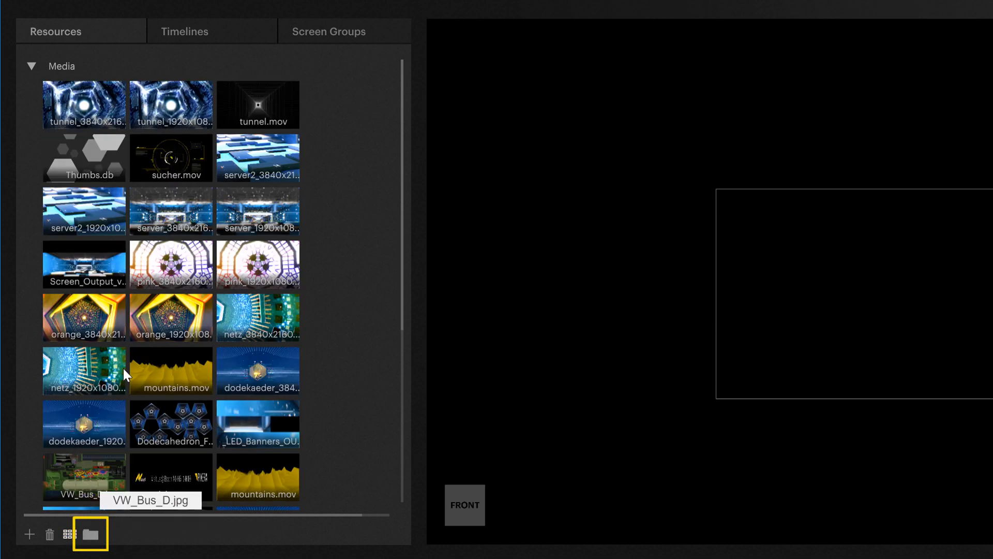
Step: Add a 'Videos here' folder inside Media and expand it to show tunnel_1920x1080.png
click(90, 534)
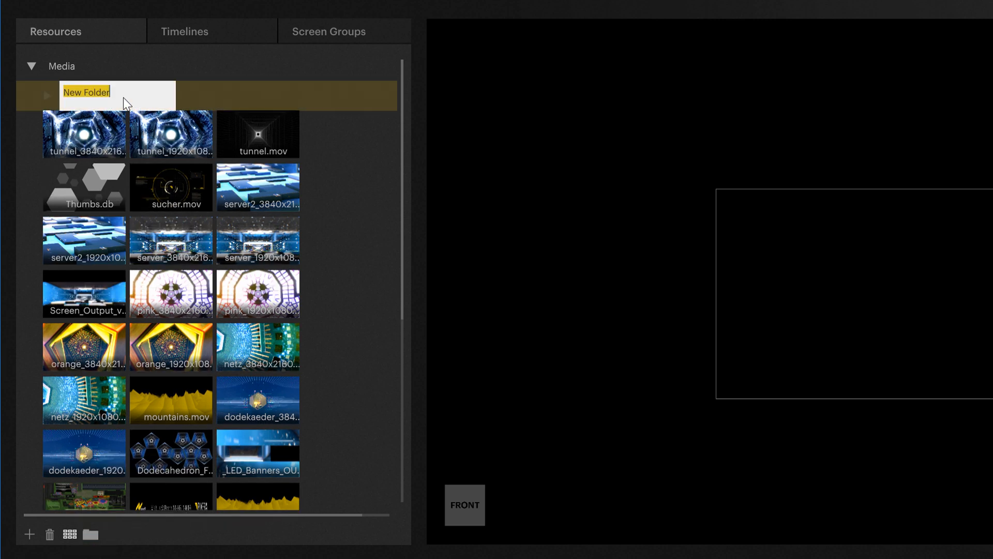
text(Videos here)
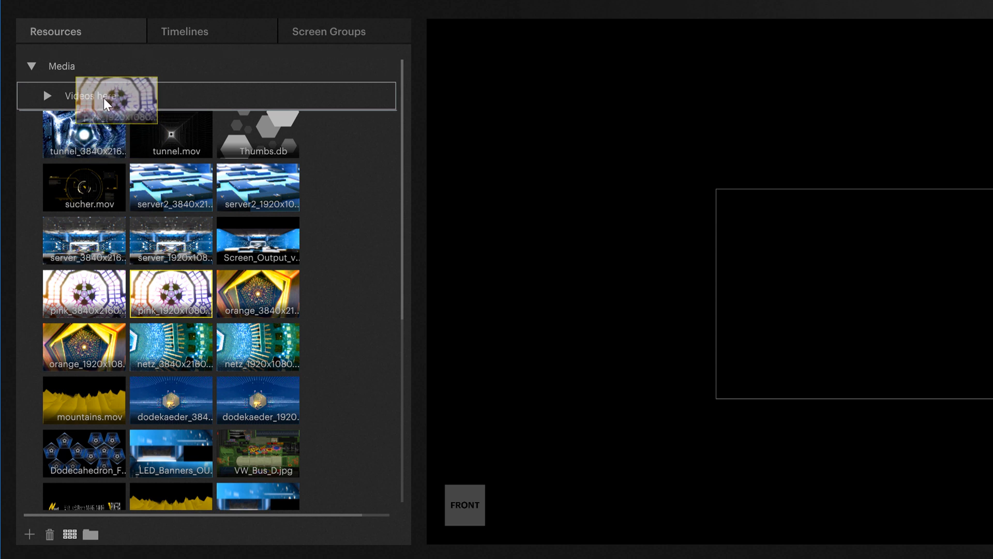
click(45, 96)
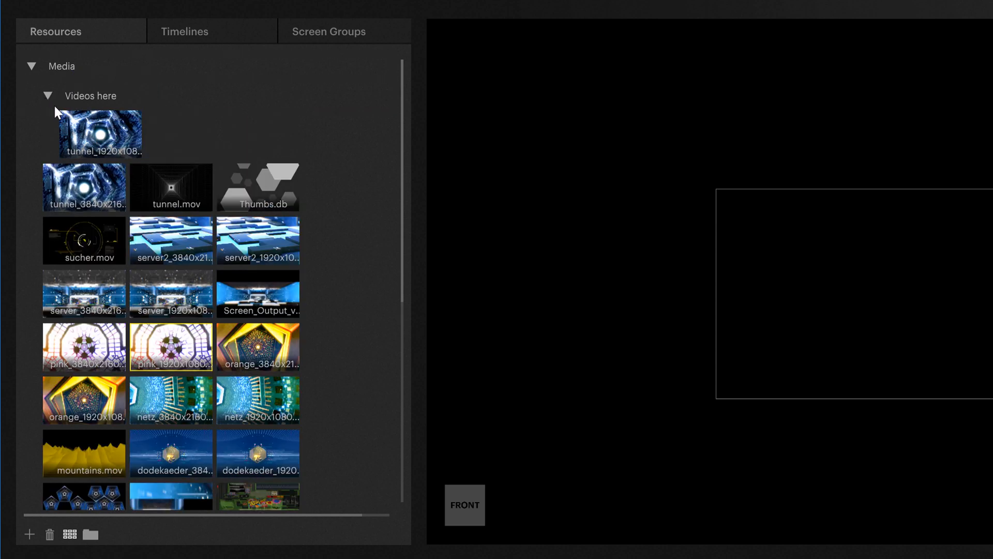
mouse_move(71, 544)
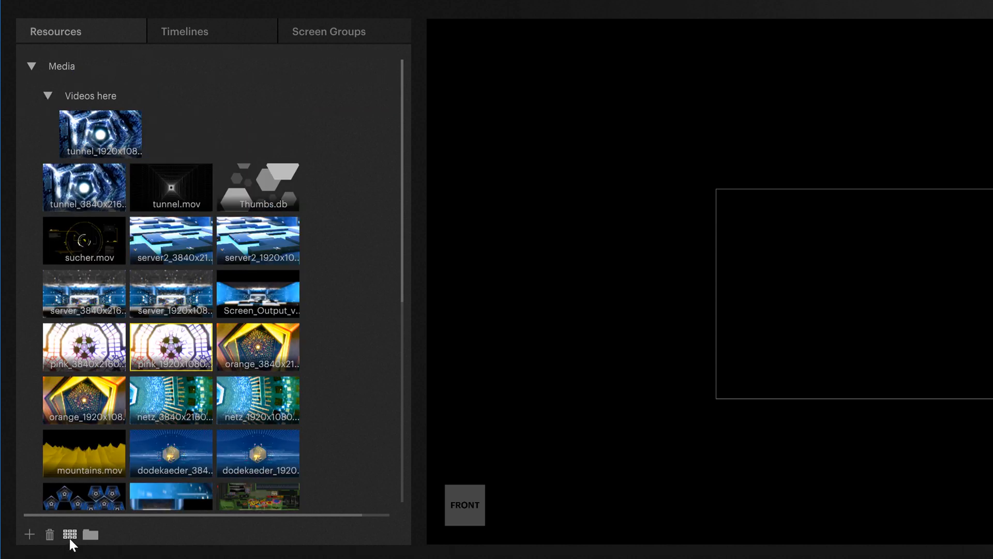
Step: Return Media to list view and enable the Resolution and Framerate display options
click(70, 533)
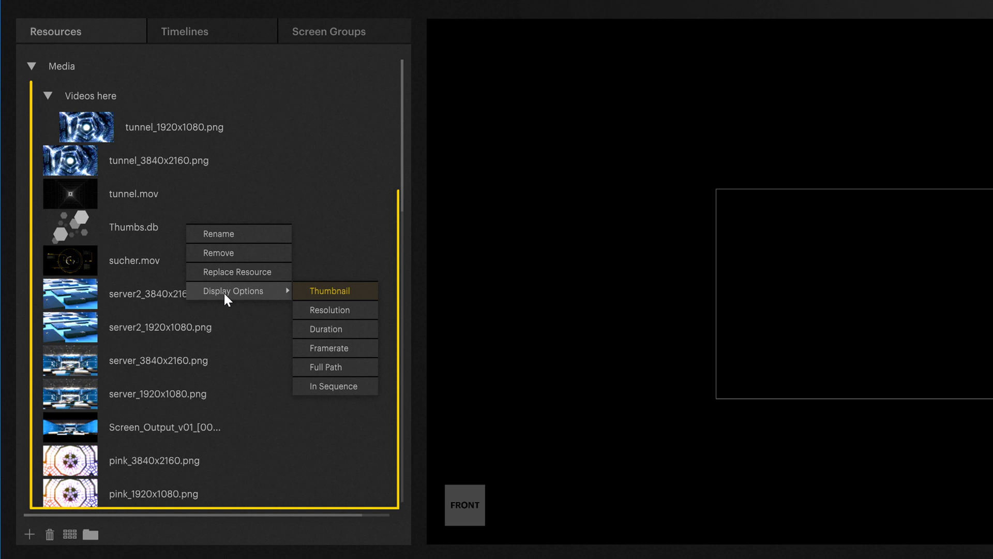
click(329, 310)
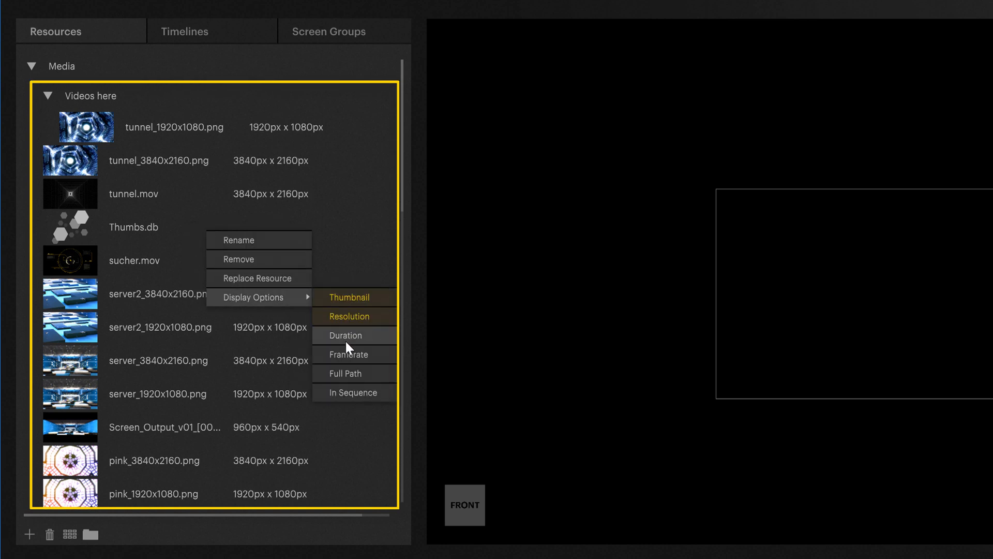
click(349, 354)
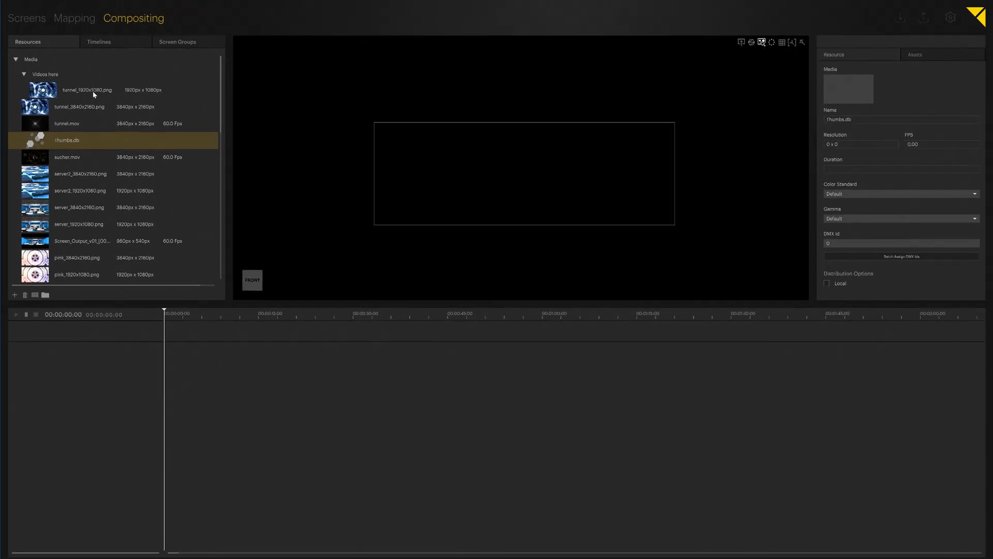
mouse_move(36, 163)
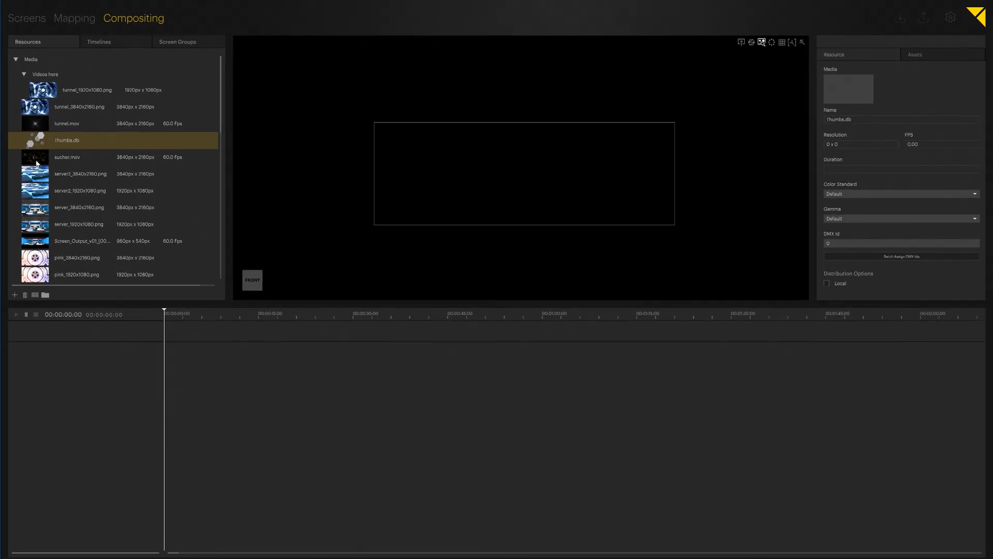
Step: Select sucher.mov to view its 3840x2160, 60 FPS resource properties
click(67, 156)
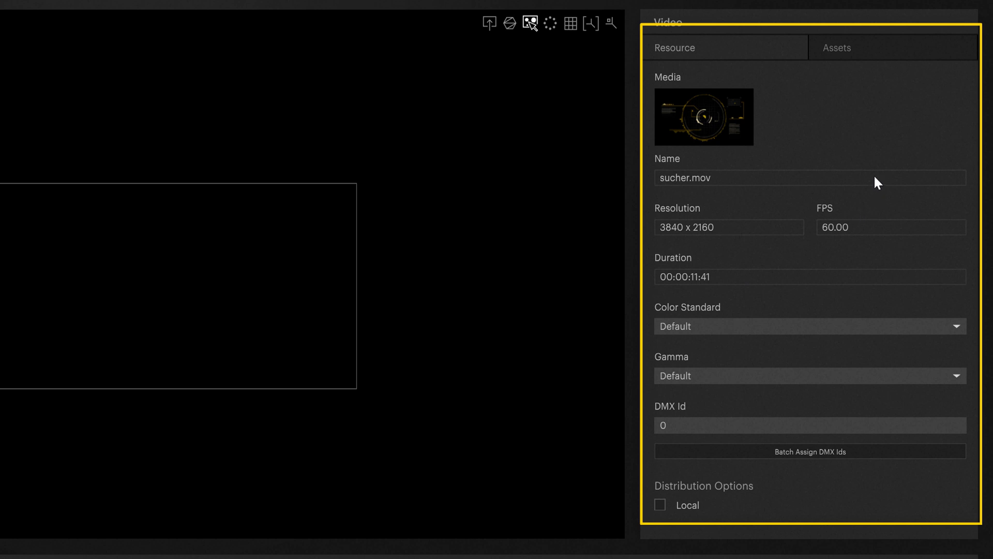
mouse_move(701, 93)
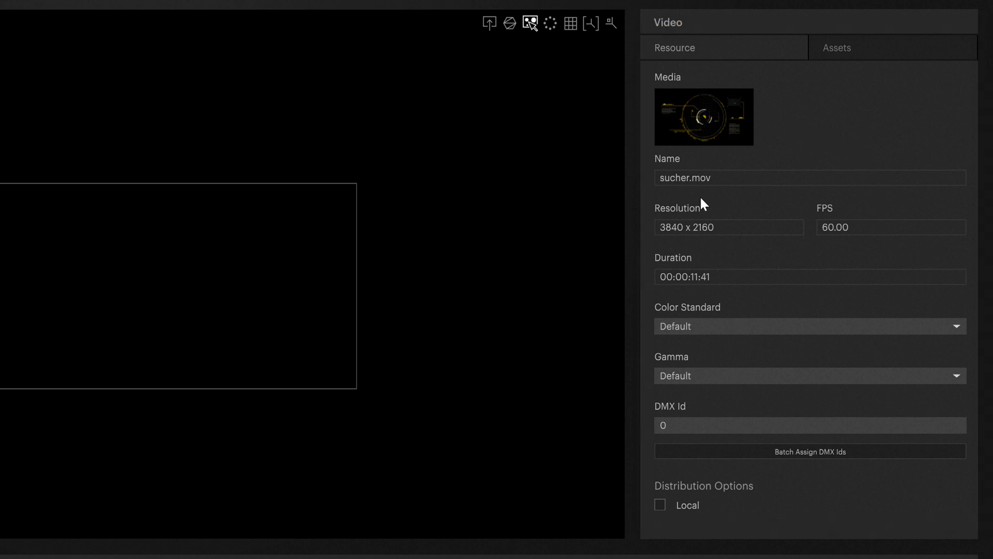
mouse_move(797, 300)
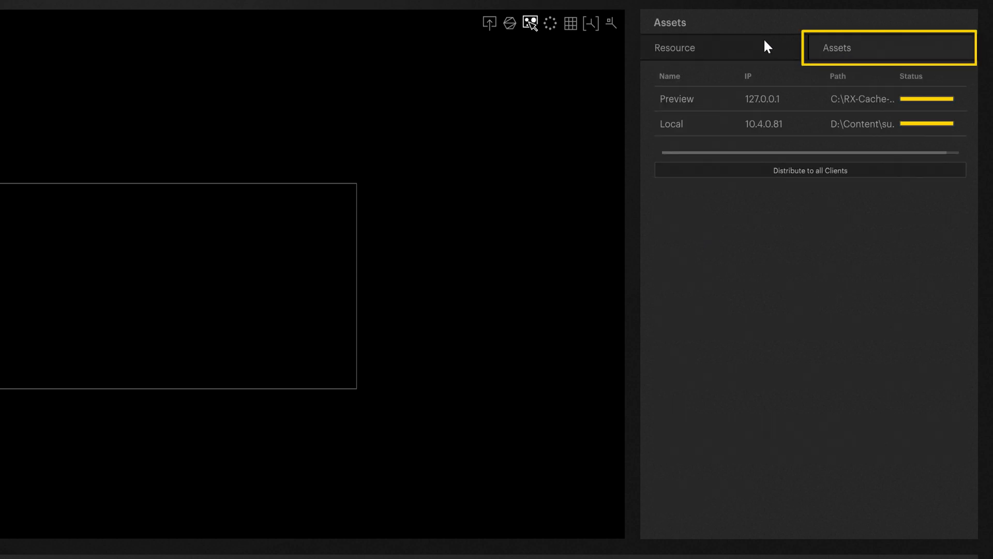
mouse_move(714, 48)
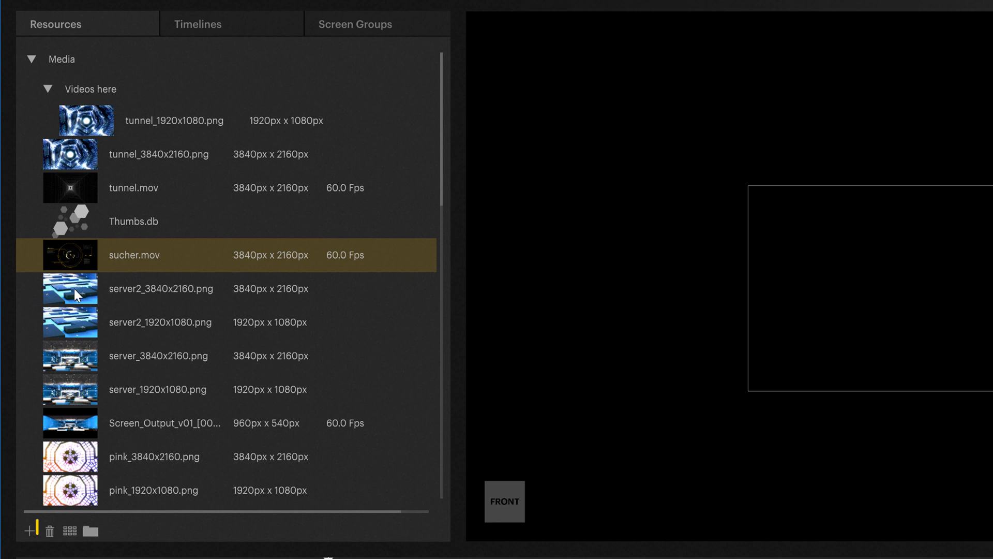
Step: Select netz_3840x2160.png and remove it with the trash icon
click(48, 531)
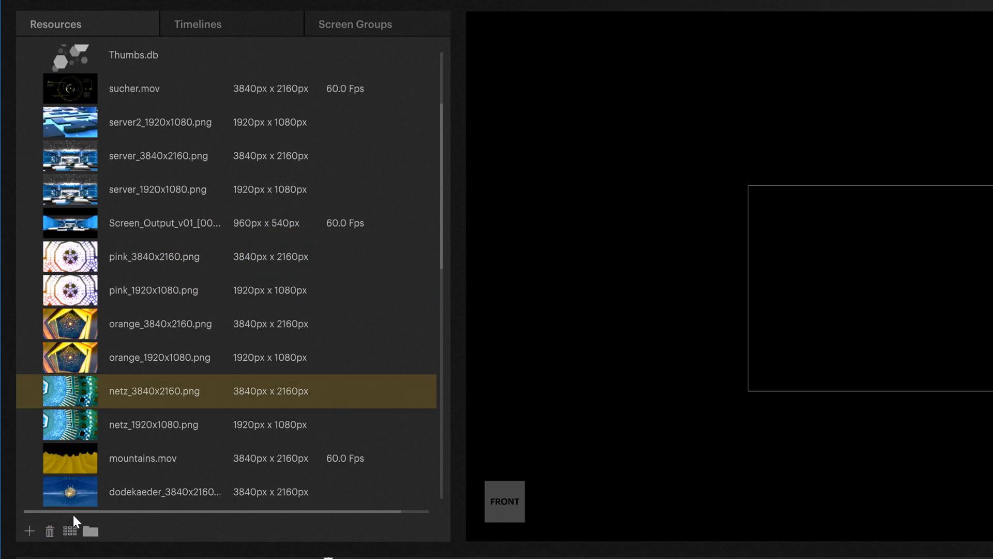
click(50, 531)
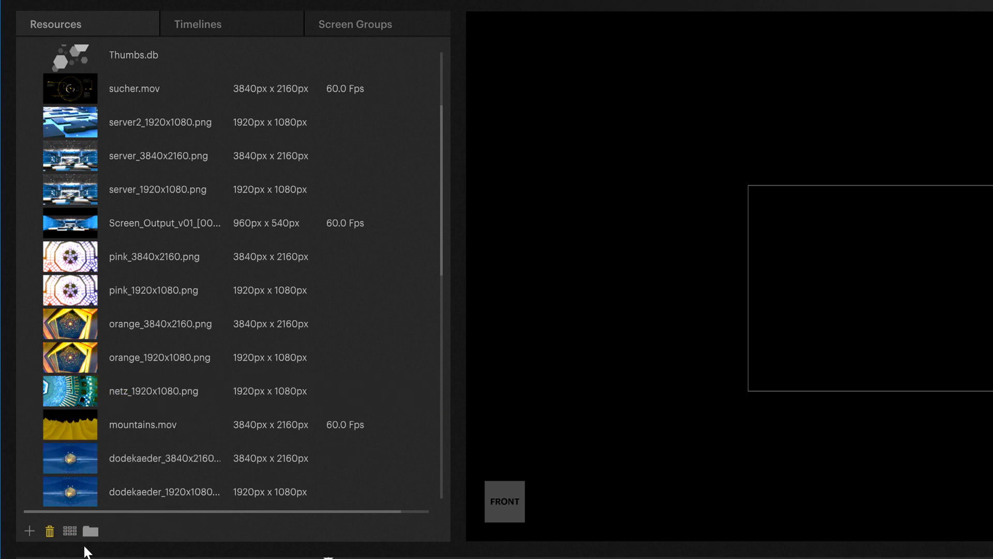
scroll(down, 3)
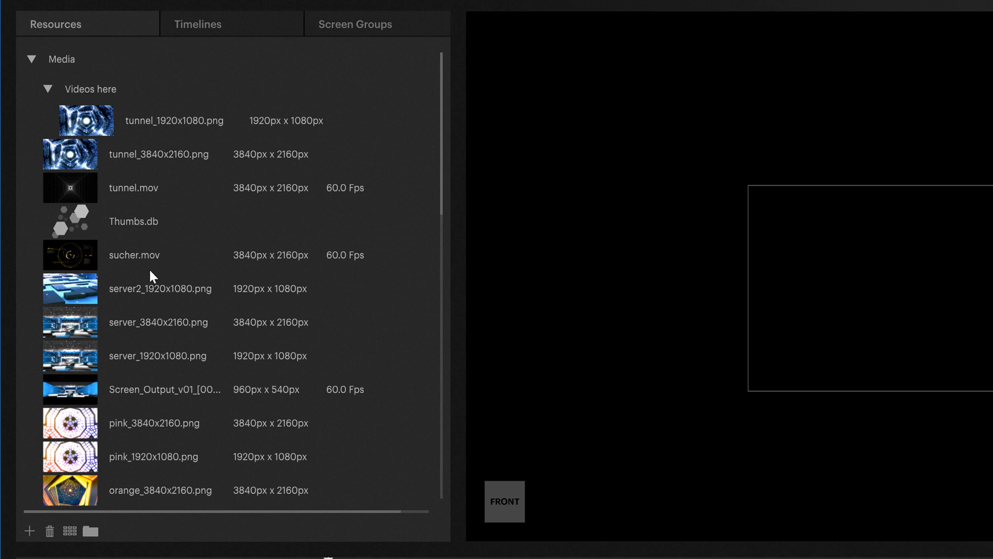
Step: Collapse Media, then expand and collapse Models to view its two glTF models
click(31, 59)
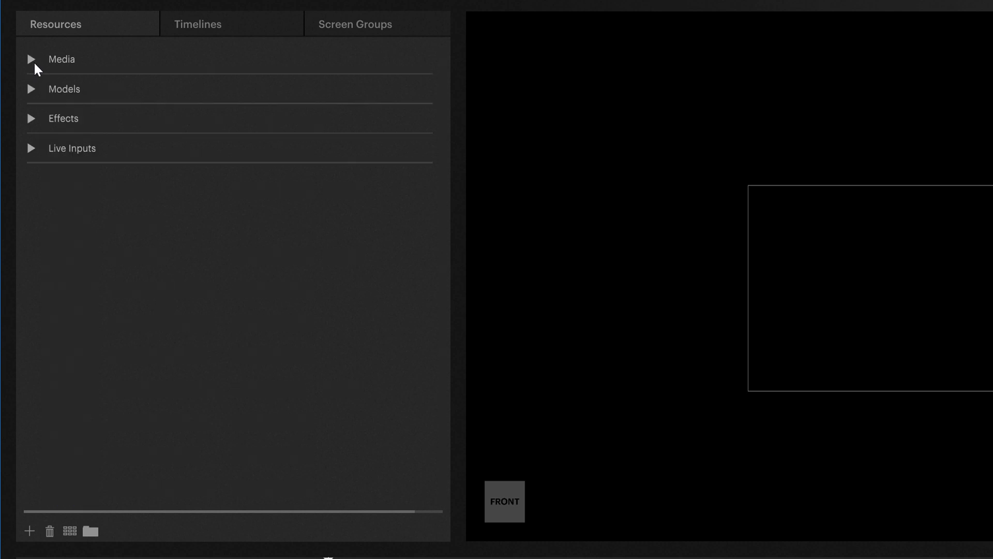
click(63, 88)
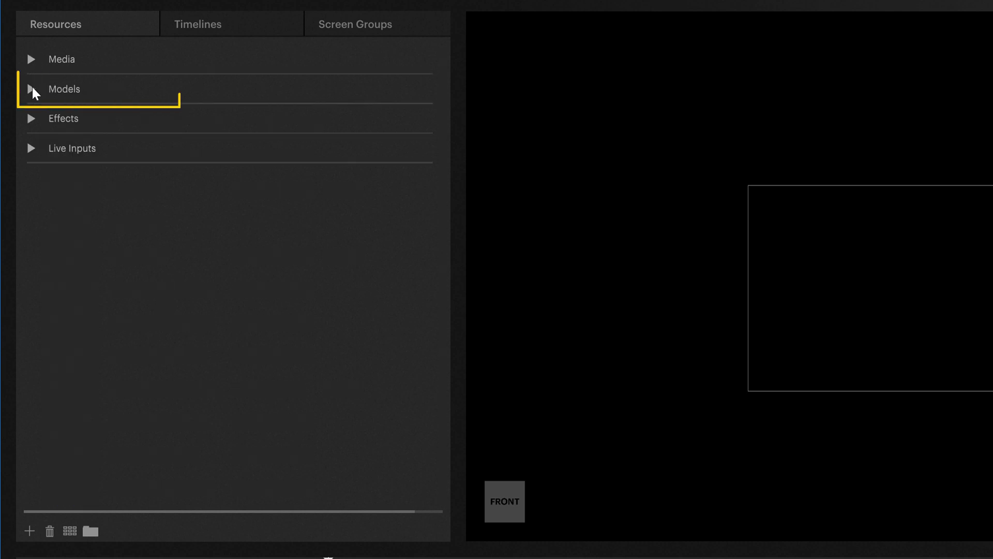
click(30, 89)
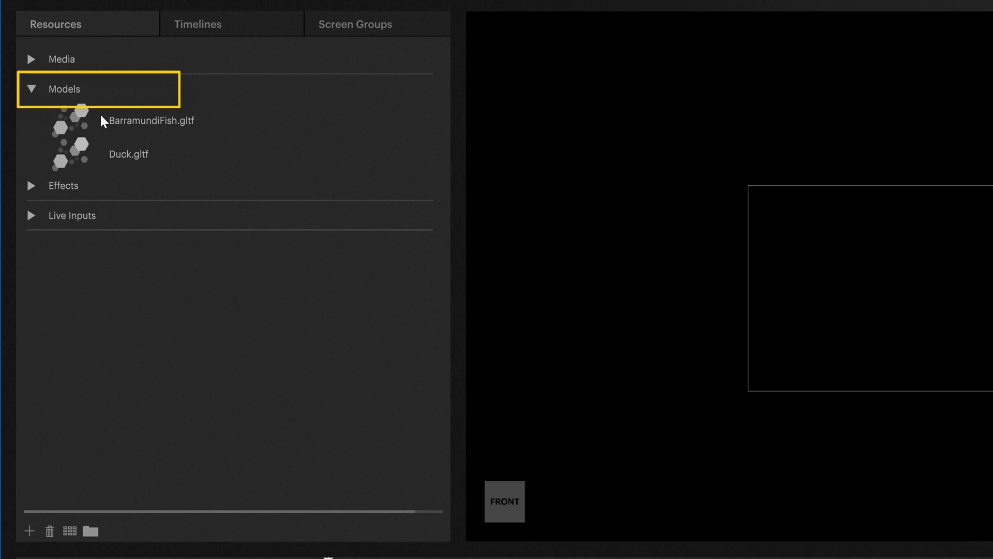
mouse_move(76, 120)
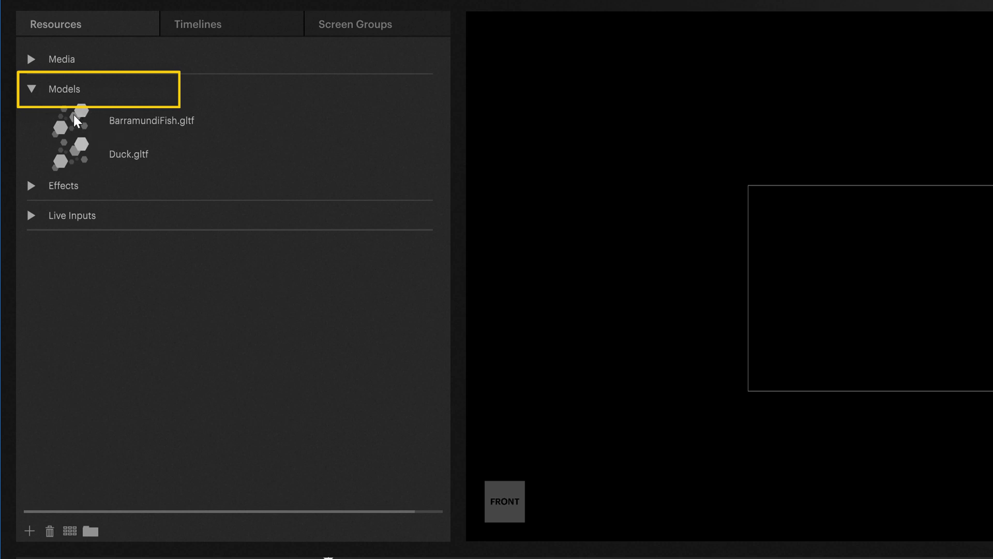
click(30, 88)
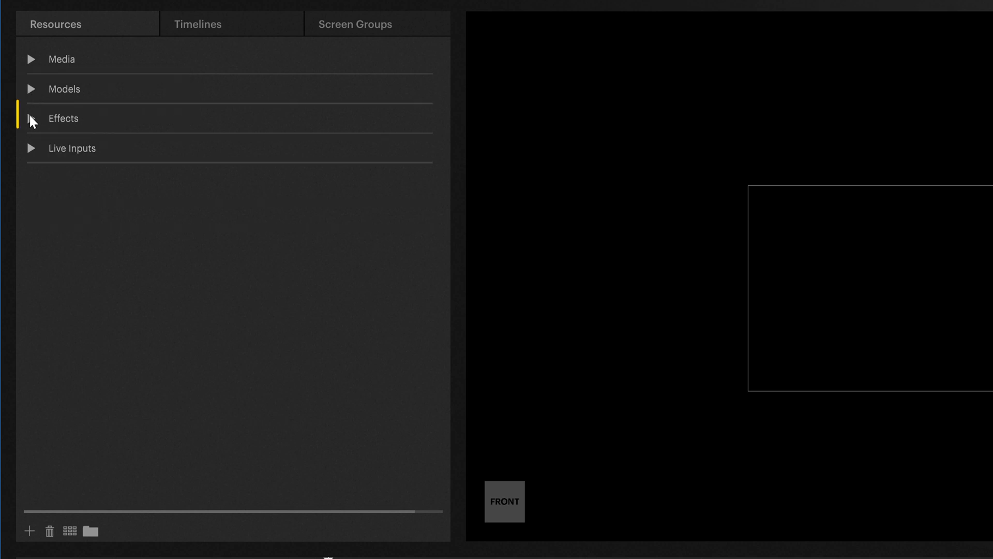
Step: Browse Effects and Live Inputs, selecting the NewTek NDI Video input, then collapse Live Inputs
click(30, 119)
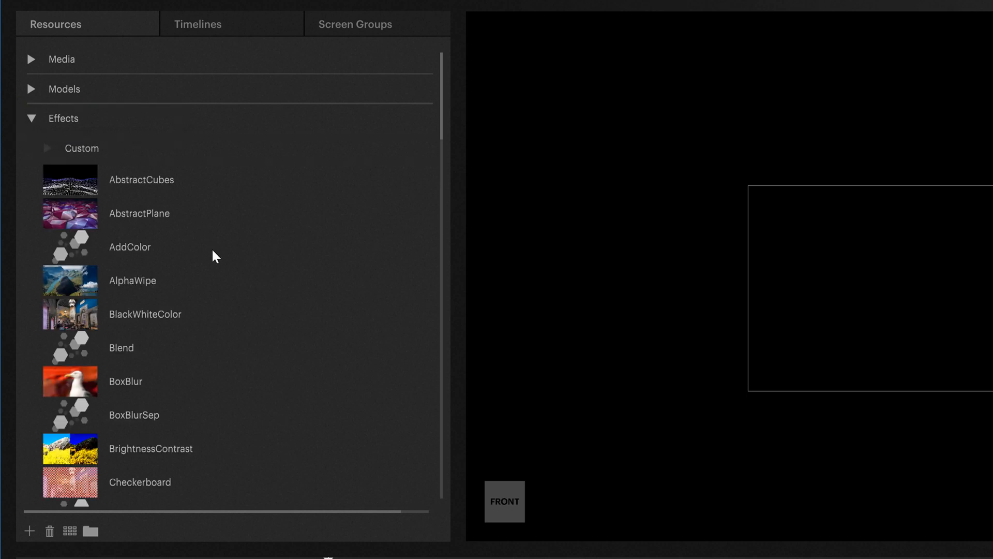
mouse_move(121, 209)
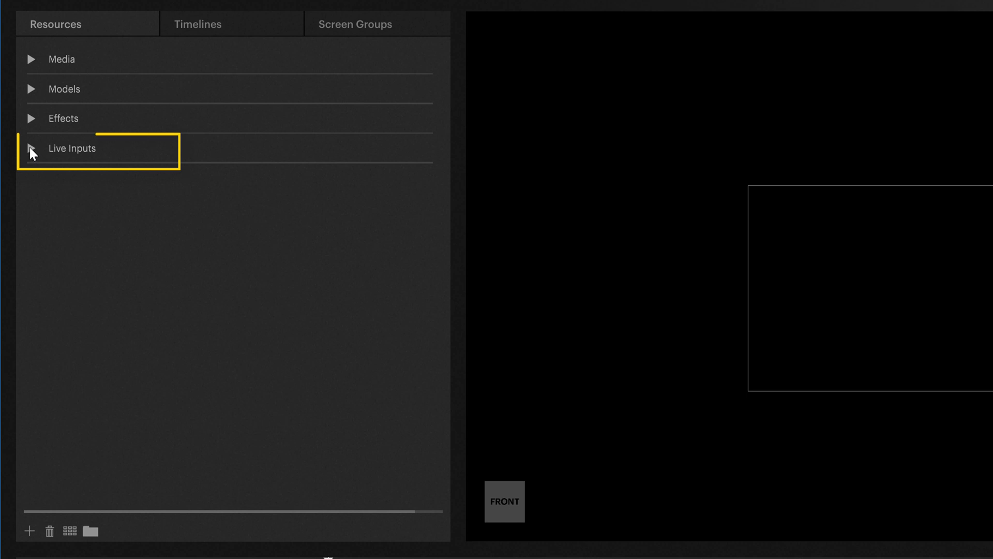
click(30, 148)
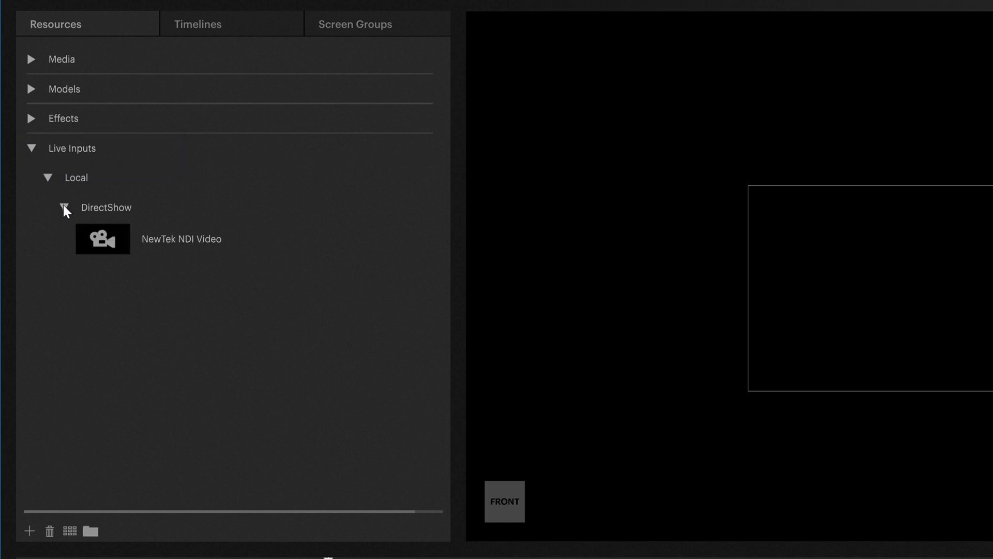
click(181, 239)
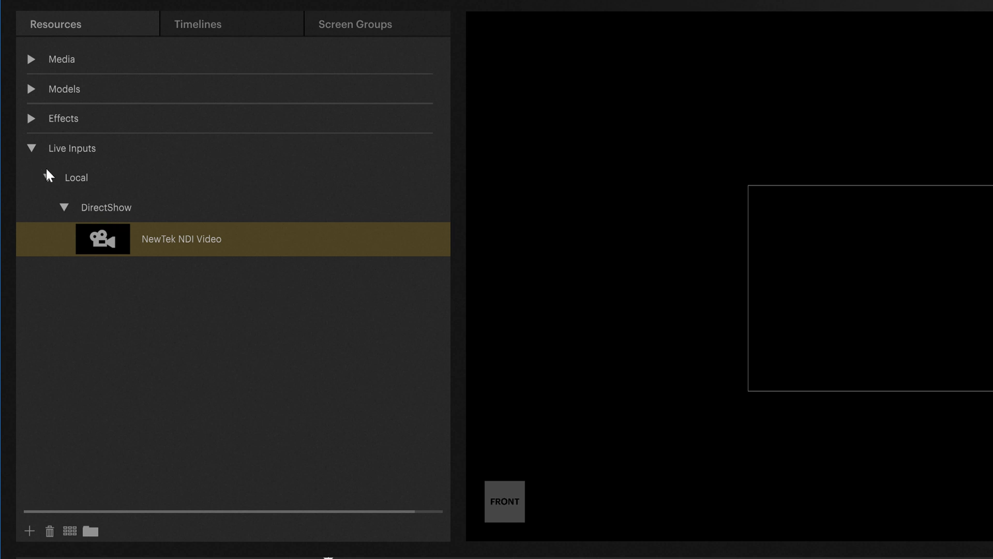
click(30, 149)
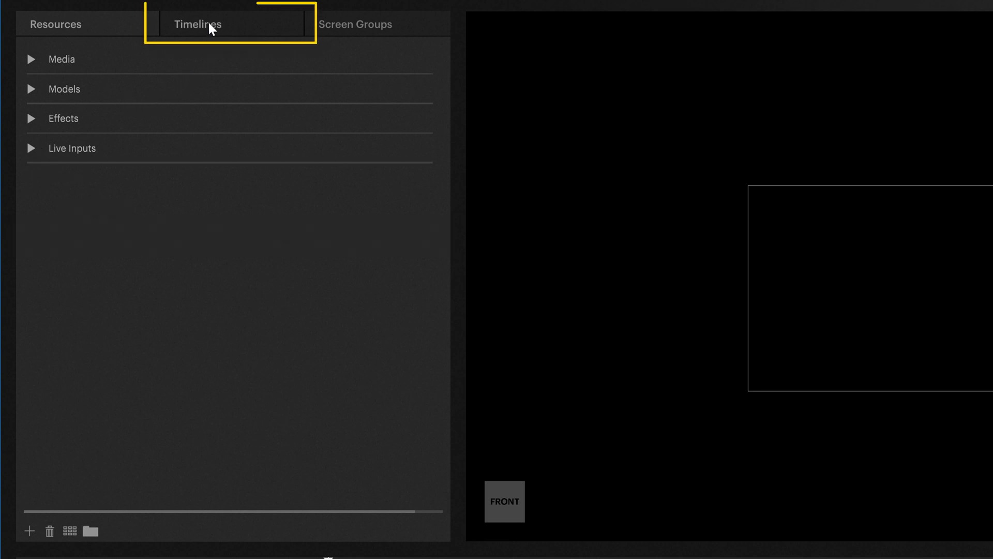
Step: View Timeline 1 under the Timelines tab, then the single Screen Group under Screen Groups
click(198, 24)
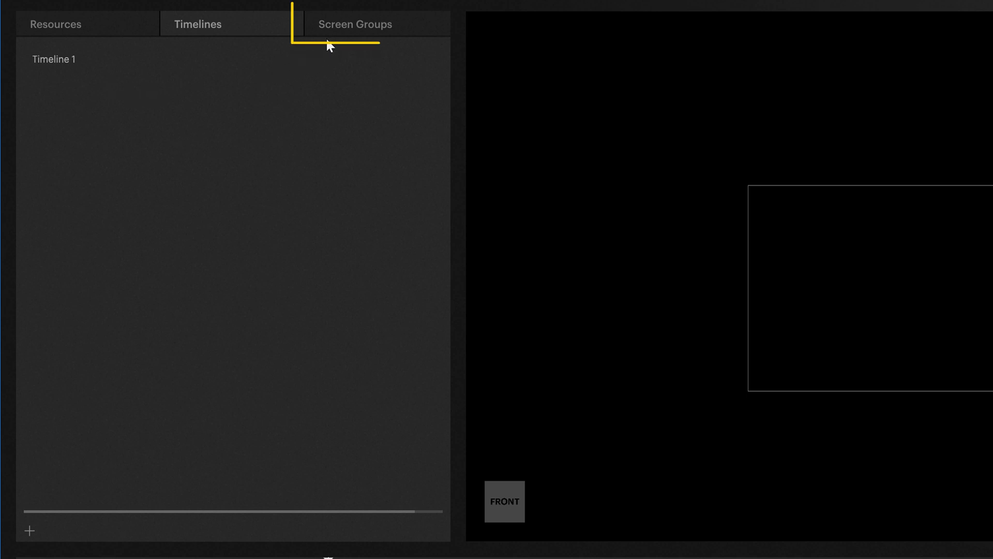
click(355, 24)
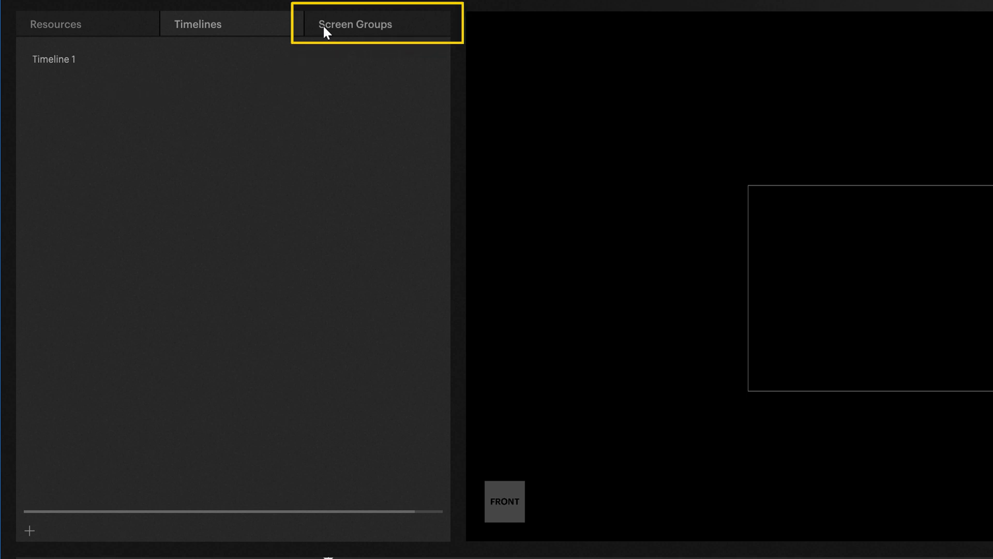
click(356, 23)
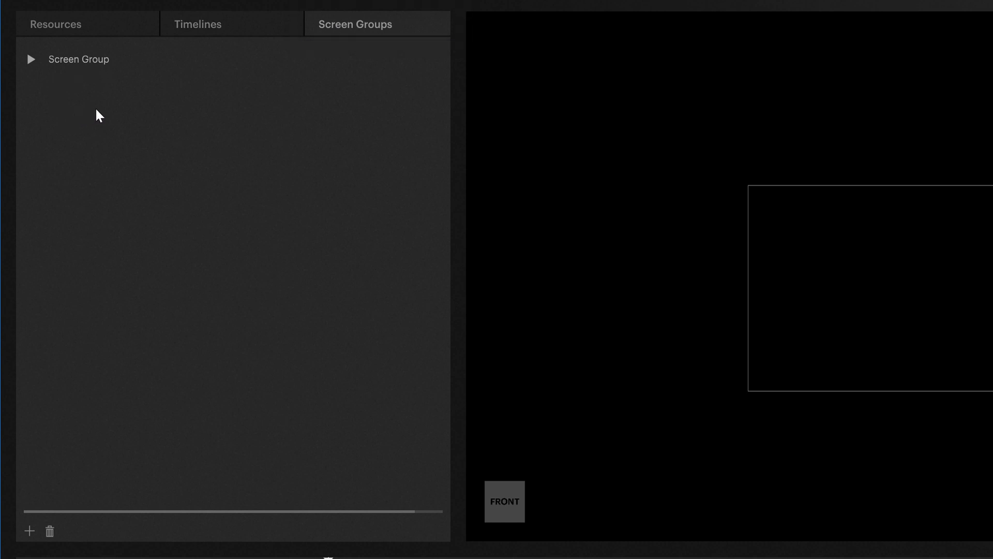
mouse_move(199, 45)
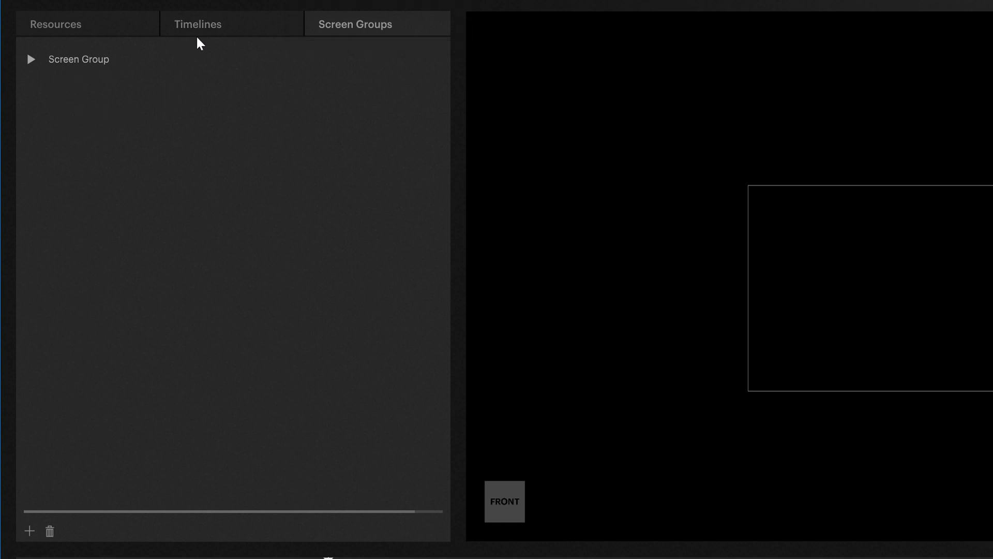